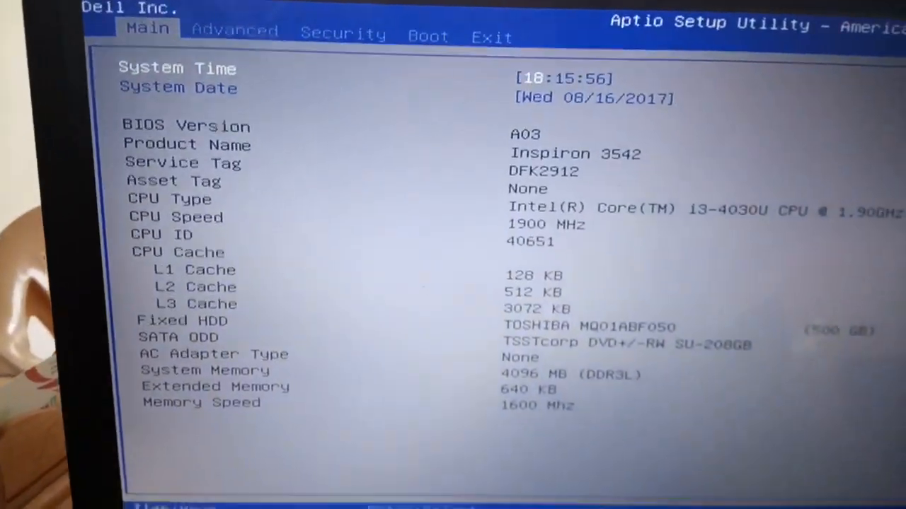
Step: Switch to the Boot tab to view Legacy boot mode, Secure Boot and boot priority
{"action": "left_click", "coordinate": [427, 25]}
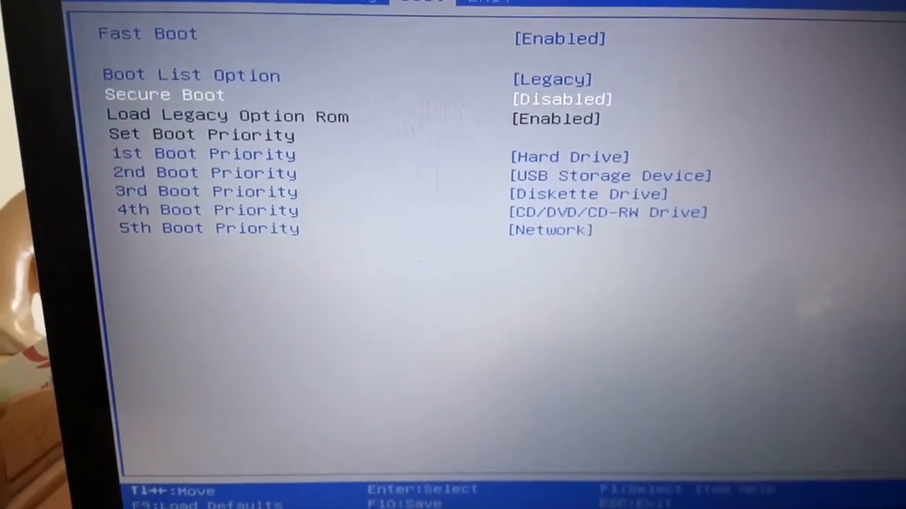
Step: Set Boot List Option to UEFI with Secure Boot enabled, then request save and reset
{"action": "key", "text": "Return"}
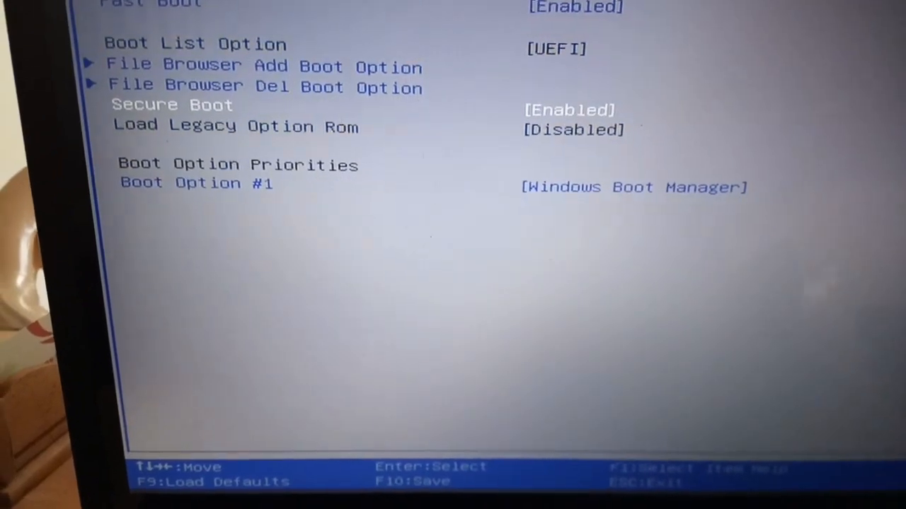
{"action": "key", "text": "F10"}
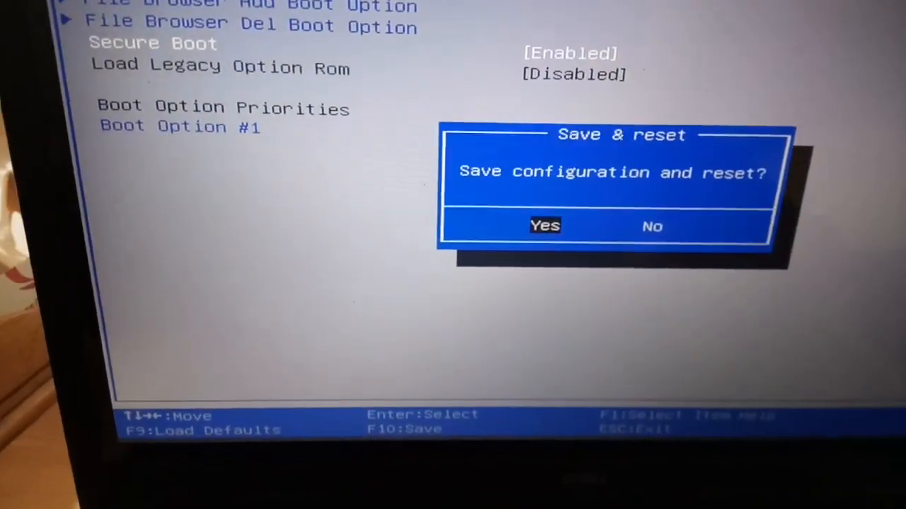